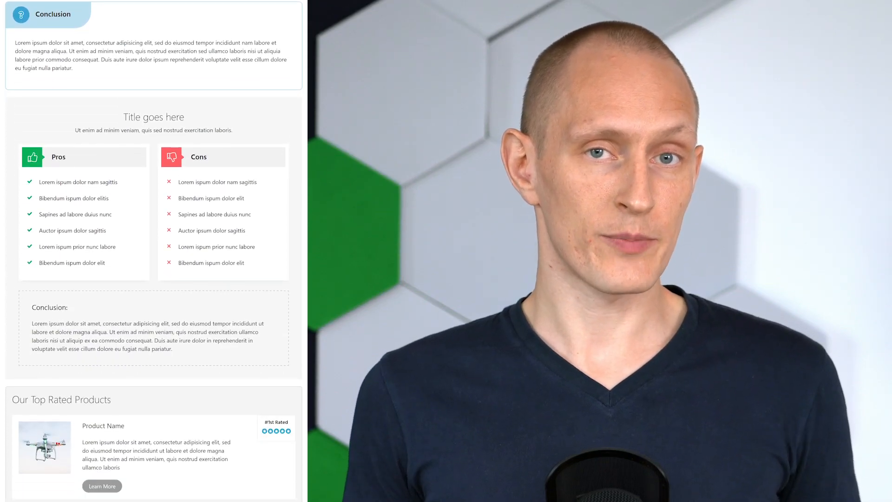
- Add an empty Content Block placeholder between the two placeholder paragraphs
{"action": "scroll", "scroll_direction": "down", "scroll_amount": 3}
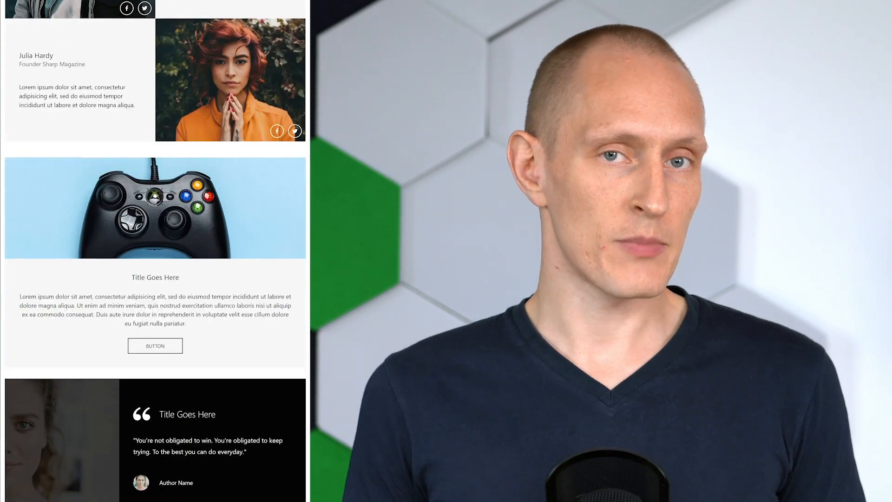
{"action": "scroll", "scroll_direction": "down", "scroll_amount": 3}
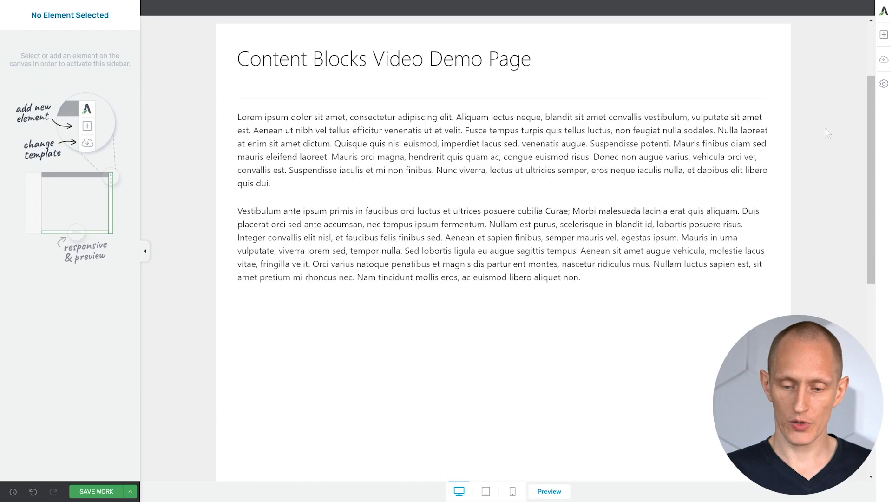
{"action": "mouse_move", "coordinate": [854, 51]}
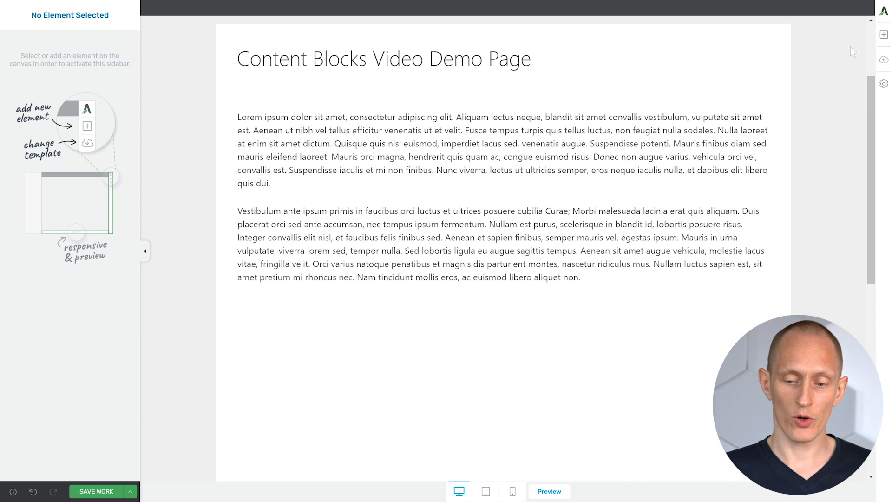
{"action": "left_click", "coordinate": [883, 34]}
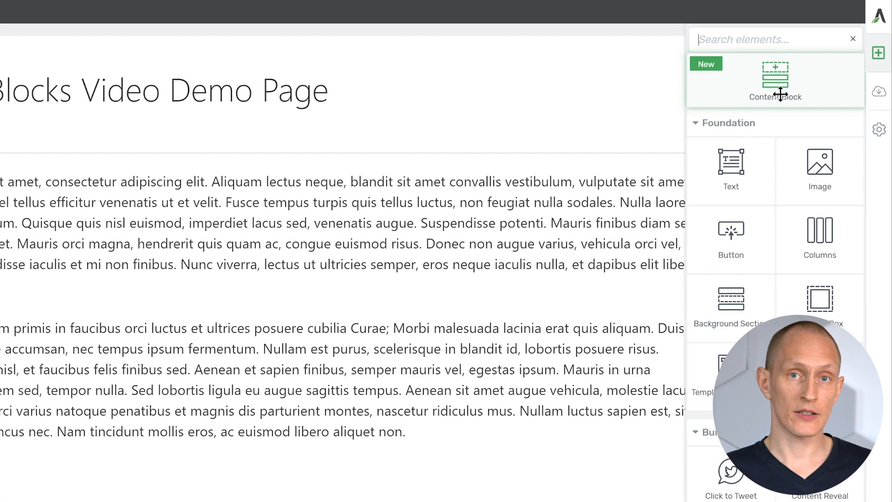
{"action": "scroll", "scroll_direction": "down", "scroll_amount": 3}
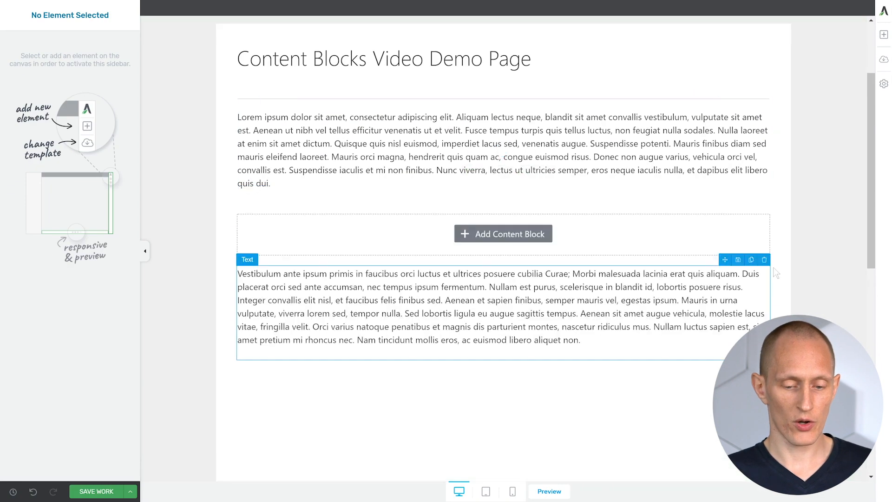
- Insert a Product Review List template from the content block gallery into the placeholder
{"action": "left_click", "coordinate": [503, 233]}
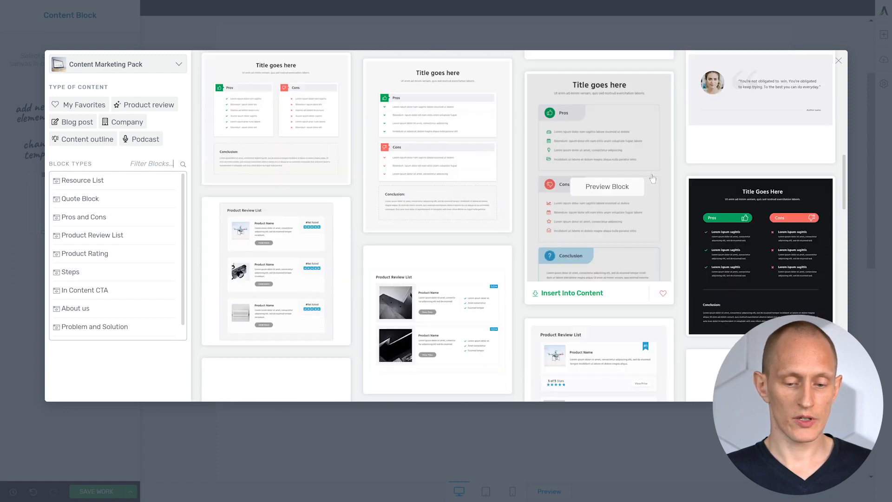
{"action": "scroll", "scroll_direction": "down", "scroll_amount": 3}
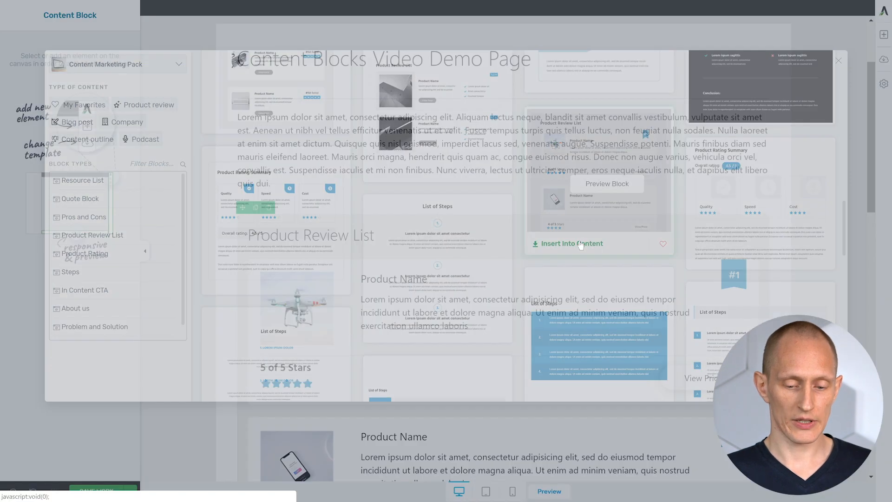
{"action": "left_click", "coordinate": [571, 243]}
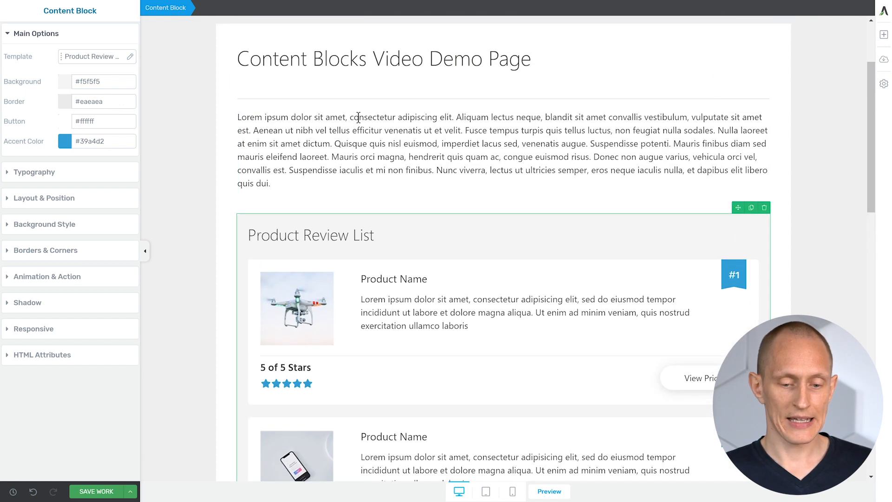
{"action": "scroll", "scroll_direction": "down", "scroll_amount": 3}
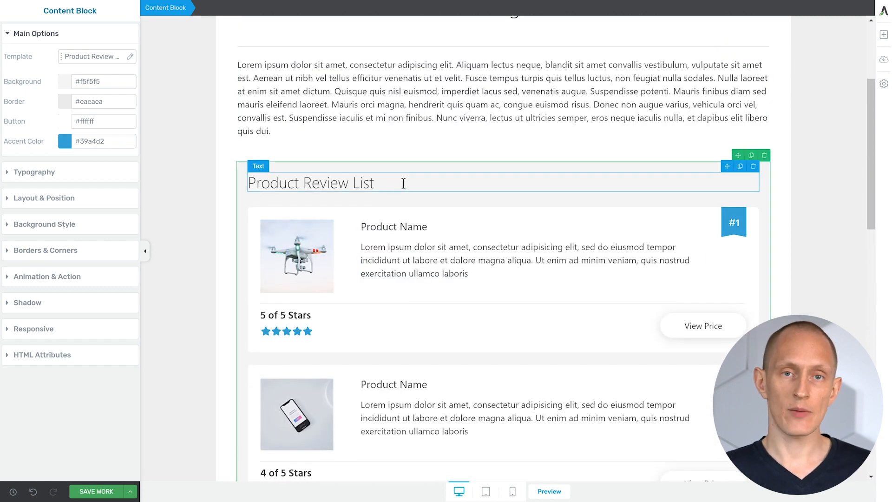
{"action": "left_click", "coordinate": [438, 261]}
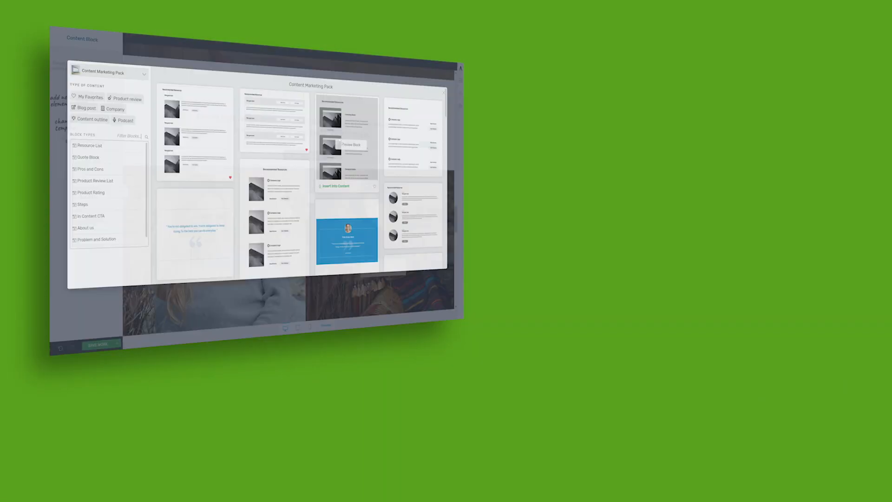
{"action": "scroll", "scroll_direction": "down", "scroll_amount": 3}
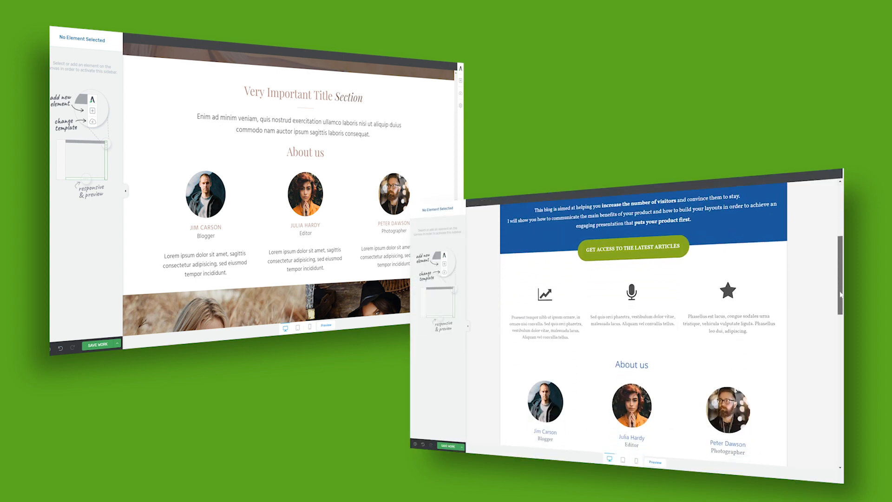
{"action": "scroll", "scroll_direction": "down", "scroll_amount": 3}
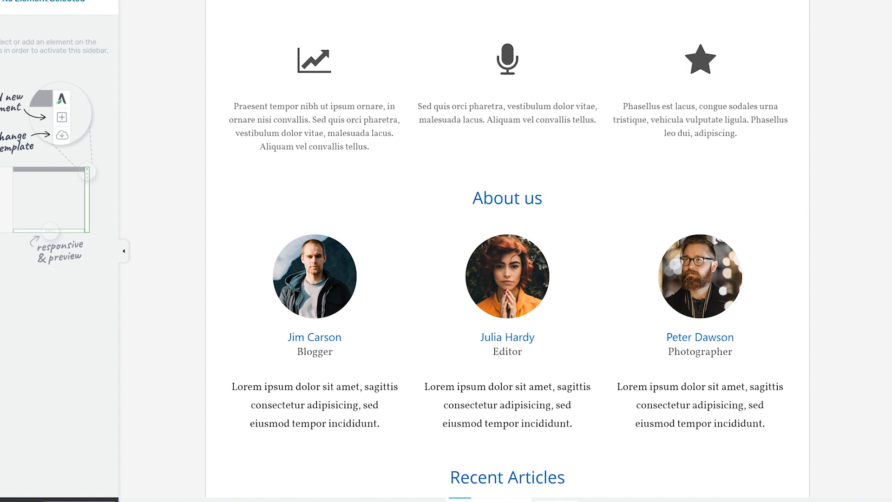
{"action": "scroll", "scroll_direction": "down", "scroll_amount": 3}
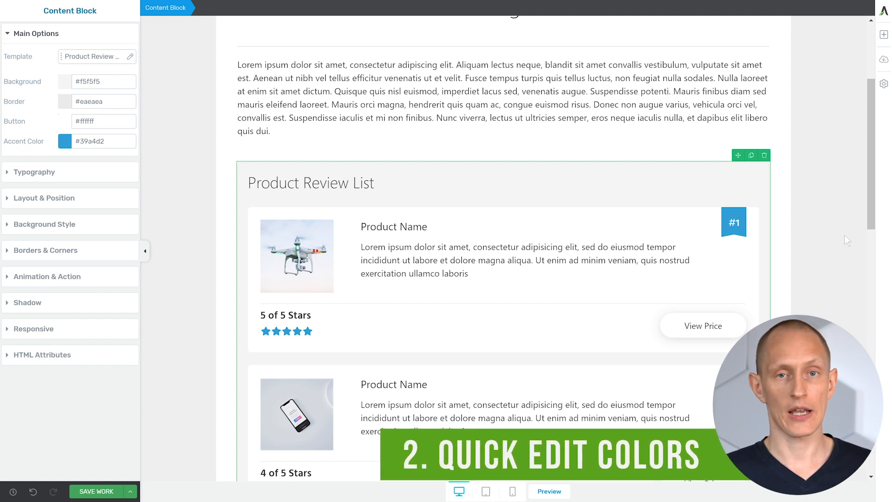
{"action": "scroll", "scroll_direction": "down", "scroll_amount": 3}
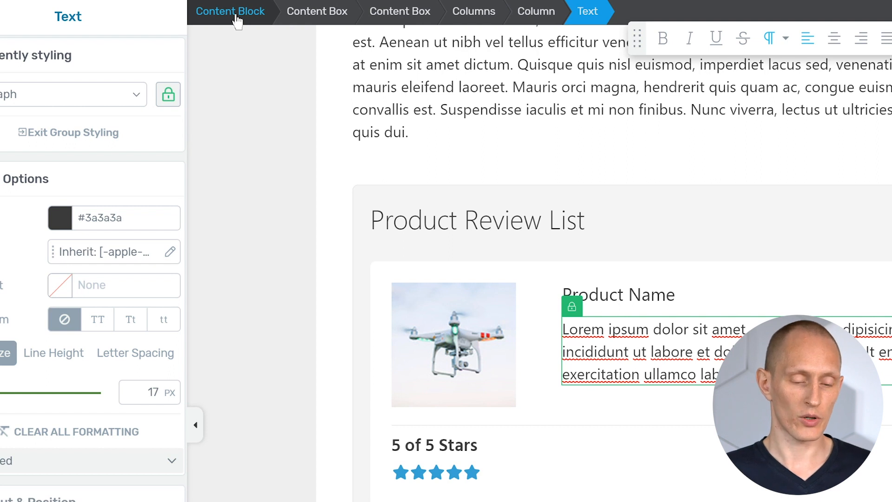
{"action": "left_click", "coordinate": [229, 12]}
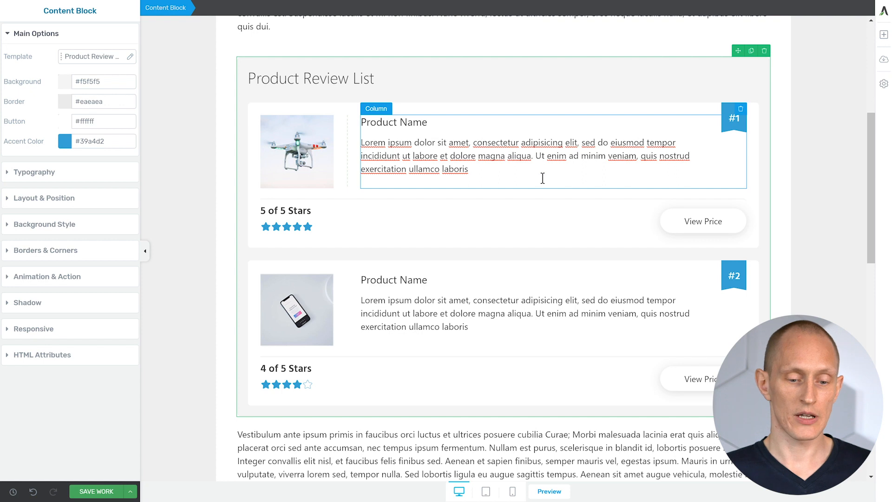
{"action": "mouse_move", "coordinate": [533, 187]}
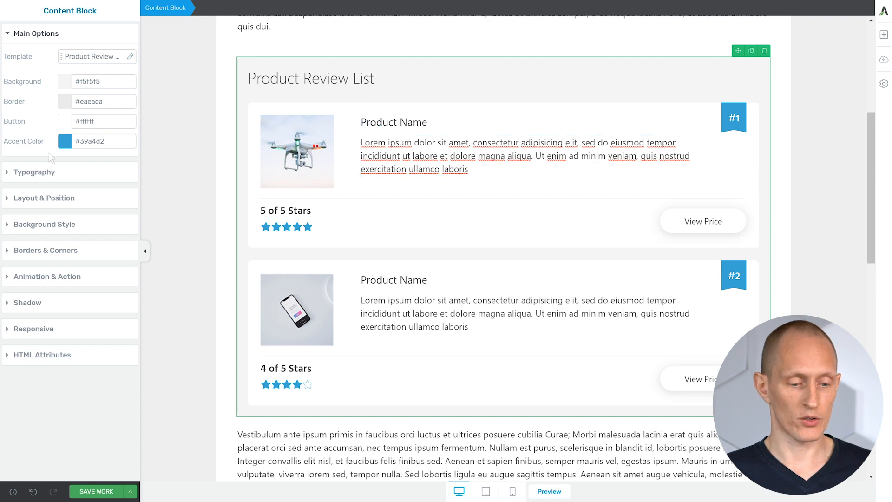
- Set the block's accent colour to the saved dark teal Jelly Bean (#208298) after trying green
{"action": "left_click", "coordinate": [64, 141]}
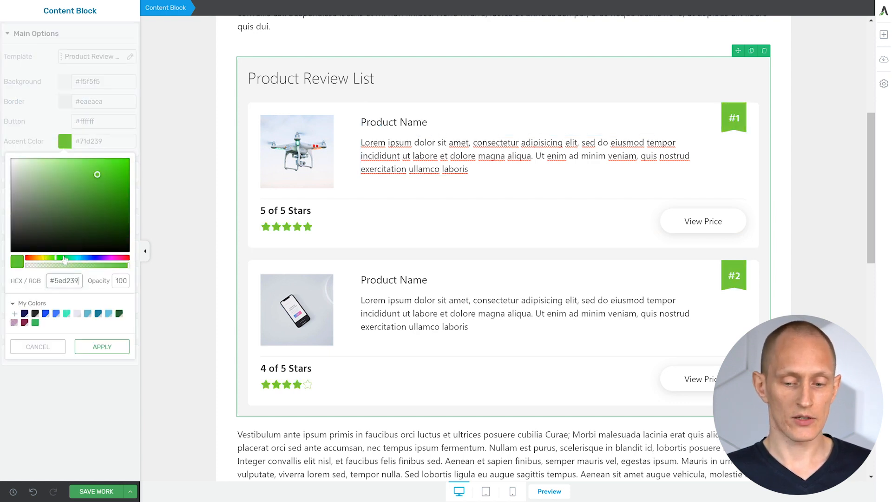
{"action": "left_click", "coordinate": [98, 313]}
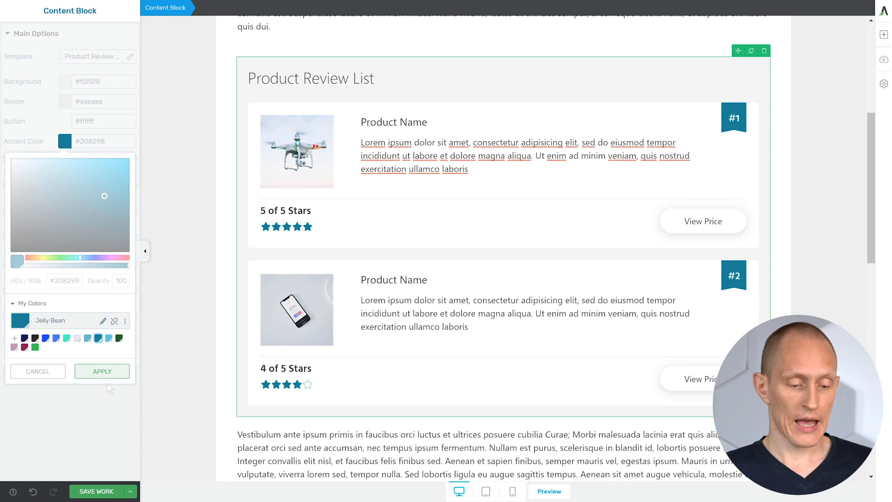
{"action": "left_click", "coordinate": [102, 371]}
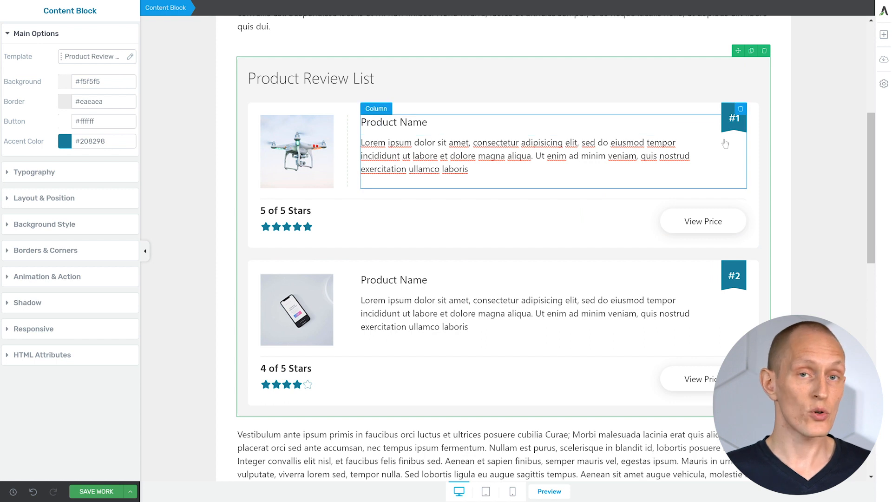
{"action": "left_click", "coordinate": [286, 227]}
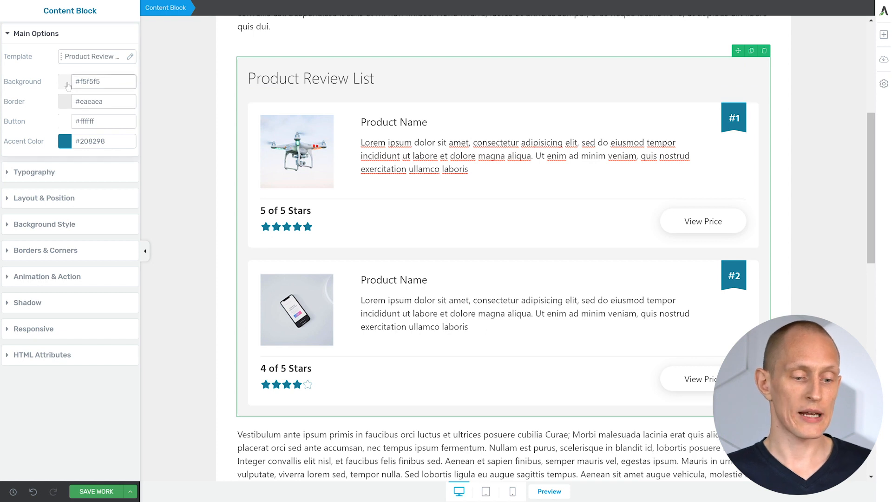
- Change the block's background from #f5f5f5 to the near-white #f9f9f9
{"action": "left_click", "coordinate": [64, 82]}
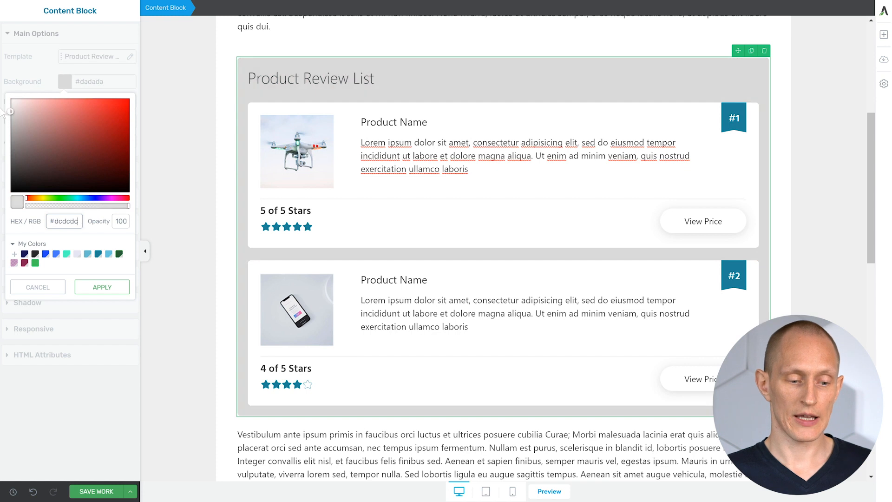
{"action": "left_click", "coordinate": [120, 135]}
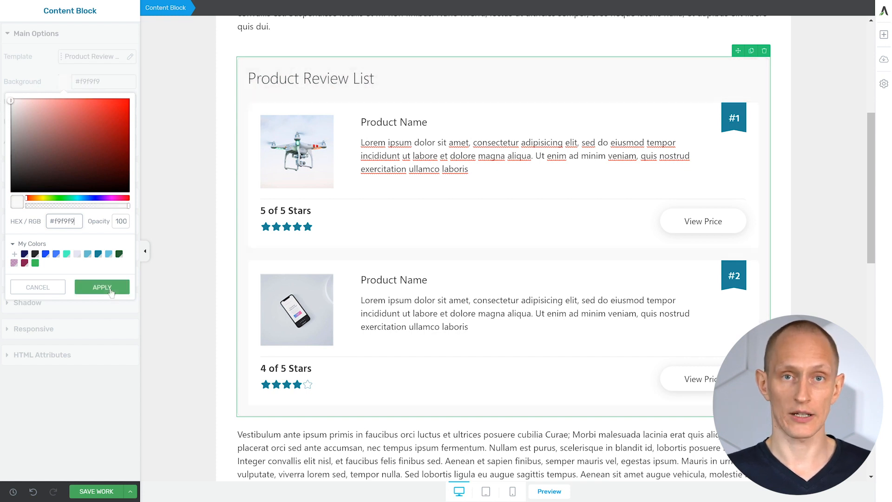
{"action": "left_click", "coordinate": [101, 287]}
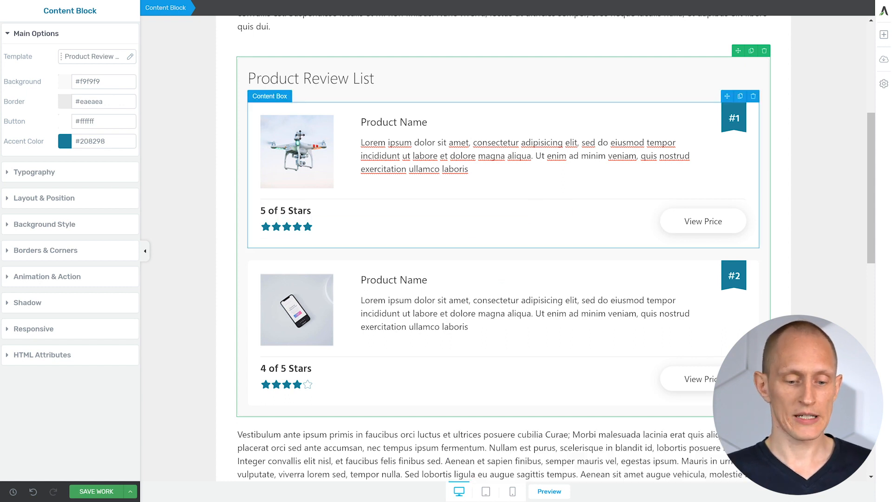
- Round both product images into circles with a 330 px corner radius
{"action": "left_click", "coordinate": [296, 151]}
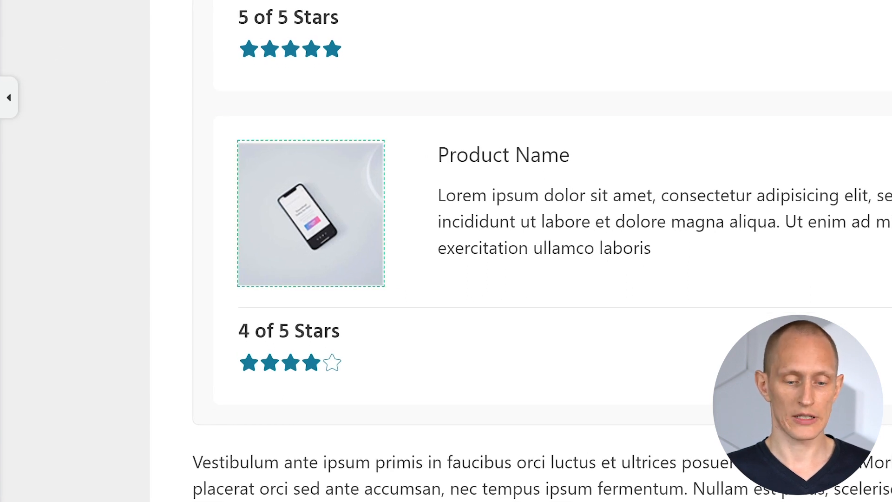
{"action": "scroll", "scroll_direction": "down", "scroll_amount": 3}
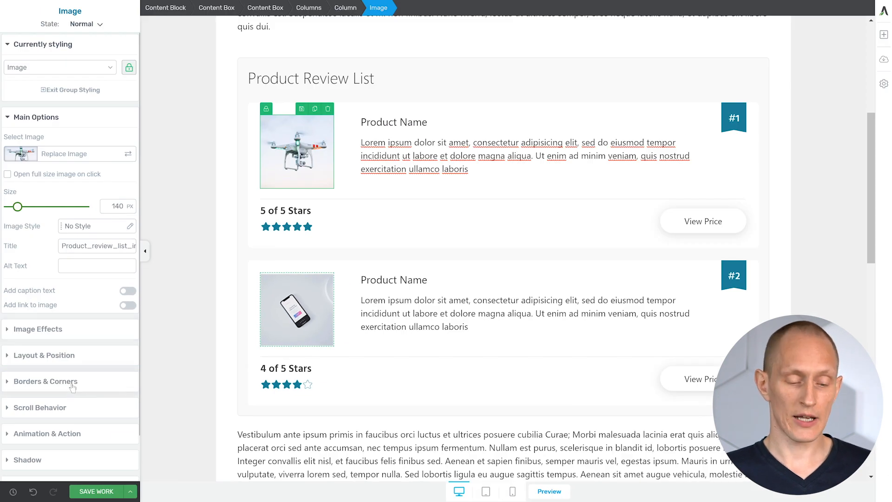
{"action": "left_click", "coordinate": [45, 381]}
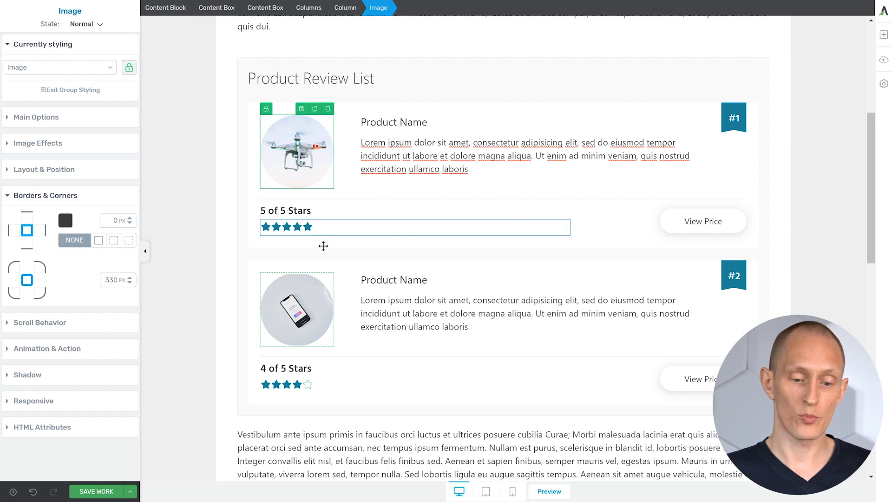
- Increase the star rating icon size from 20 to about 31 px
{"action": "left_click", "coordinate": [286, 227]}
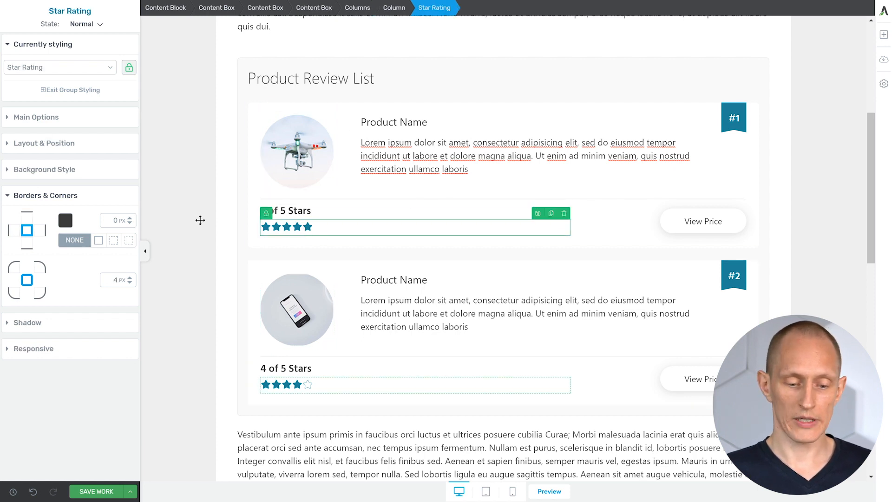
{"action": "left_click", "coordinate": [36, 117]}
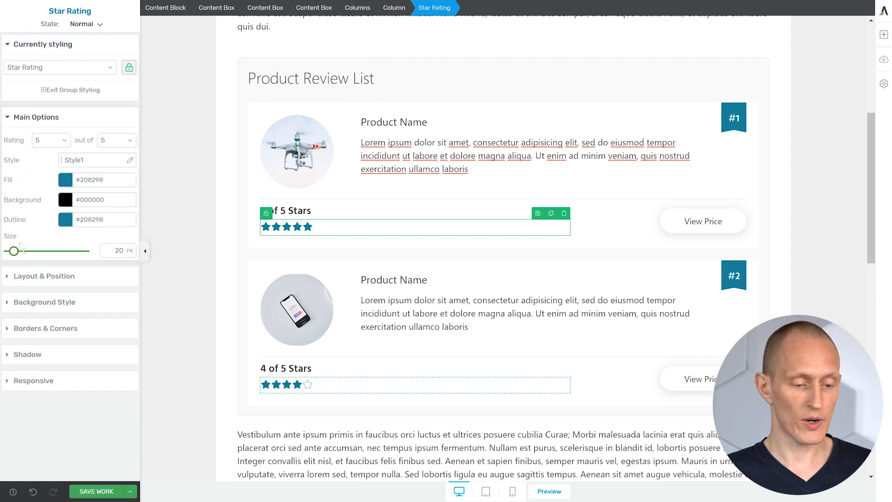
{"action": "left_click_drag", "start_coordinate": [13, 251], "coordinate": [18, 251]}
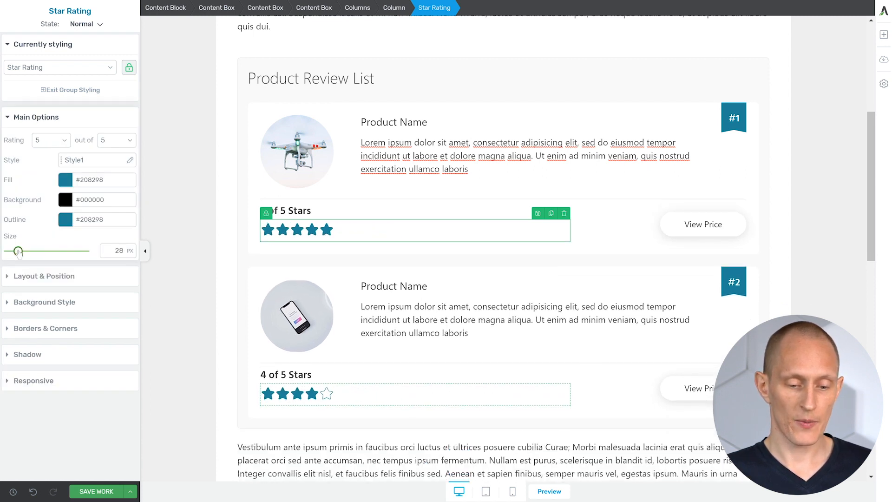
{"action": "left_click_drag", "start_coordinate": [17, 251], "coordinate": [24, 251]}
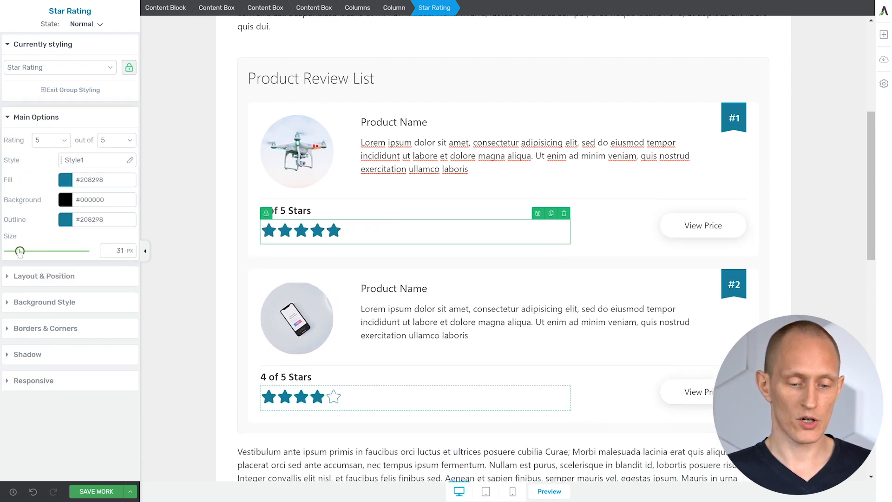
{"action": "left_click_drag", "start_coordinate": [19, 251], "coordinate": [22, 251]}
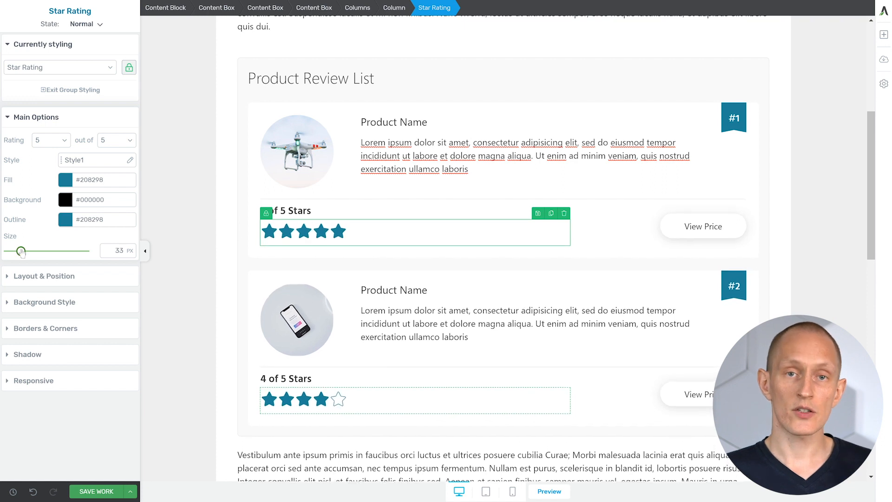
{"action": "left_click_drag", "start_coordinate": [20, 251], "coordinate": [27, 251]}
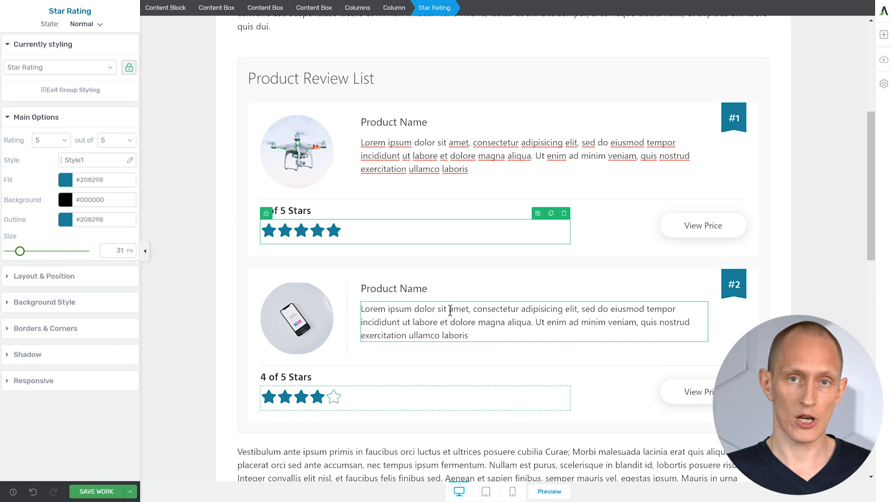
{"action": "left_click", "coordinate": [50, 140]}
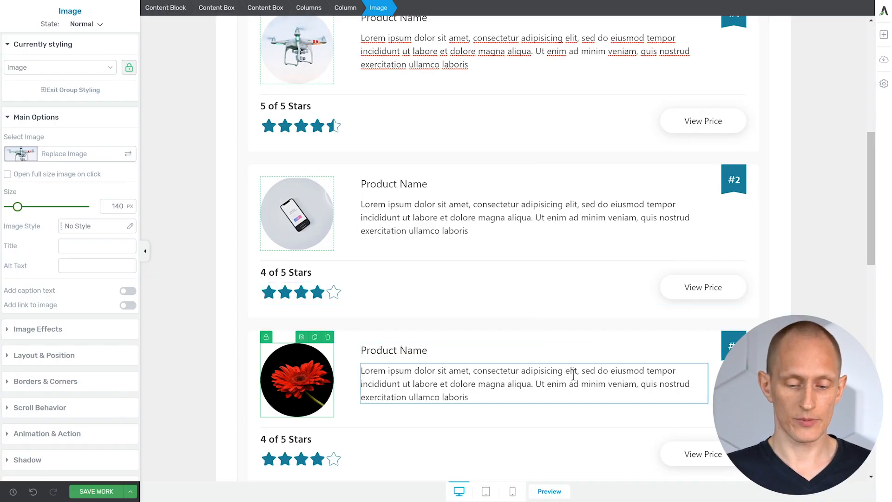
- Enlarge the product name font and give every View Price button a pale yellow #fdffc1 background
{"action": "left_click", "coordinate": [394, 350]}
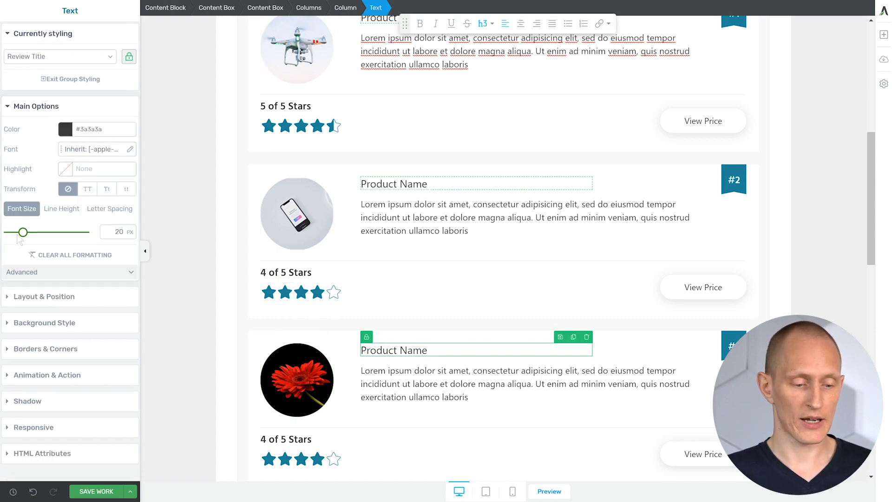
{"action": "left_click_drag", "start_coordinate": [23, 232], "coordinate": [34, 231]}
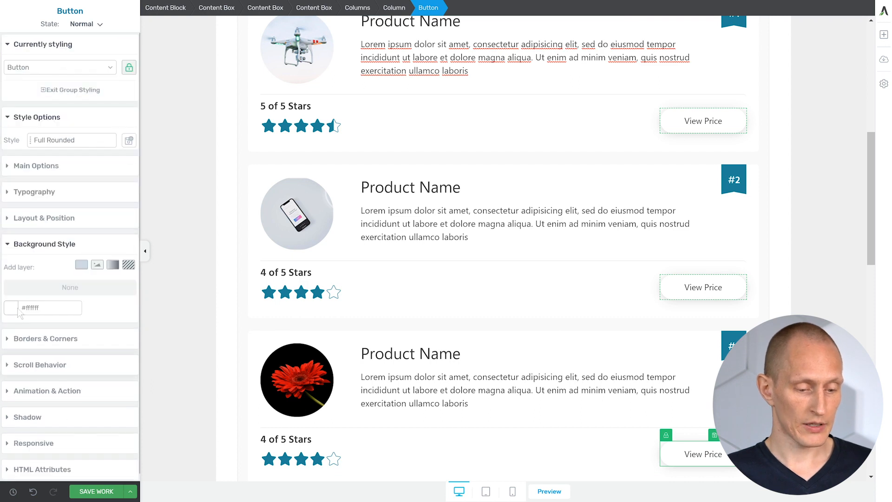
{"action": "left_click", "coordinate": [11, 308]}
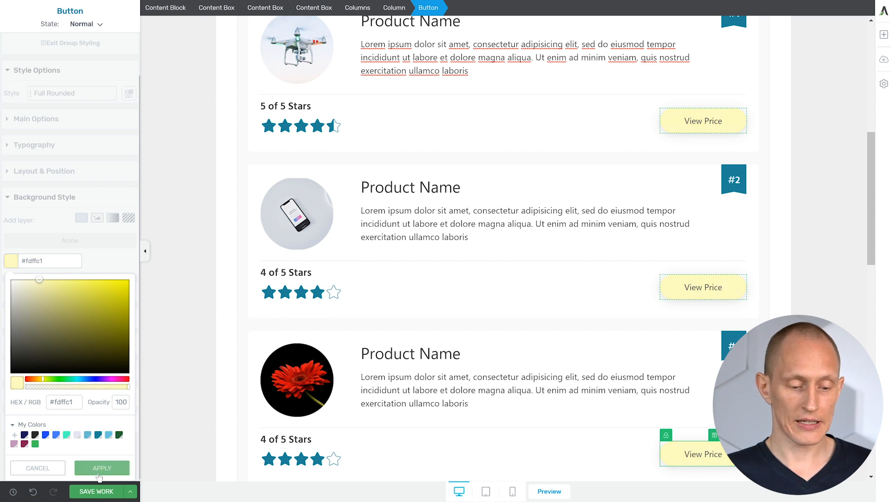
{"action": "left_click", "coordinate": [102, 467]}
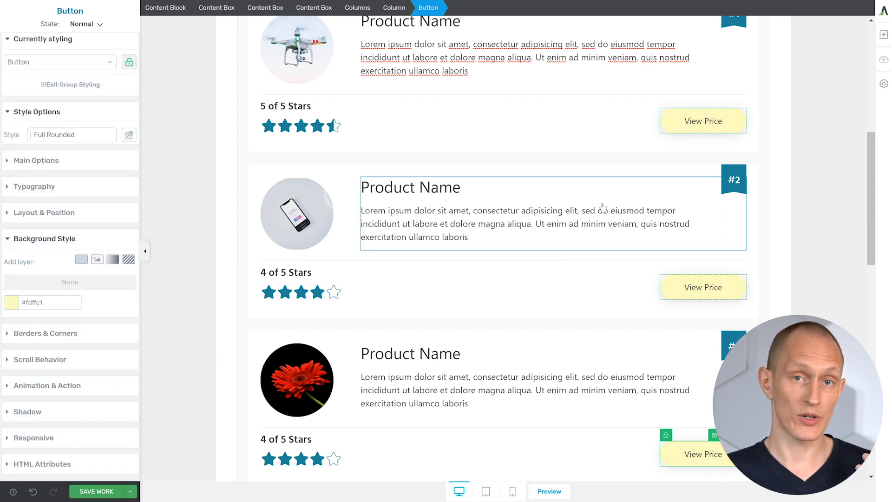
{"action": "left_click", "coordinate": [580, 224]}
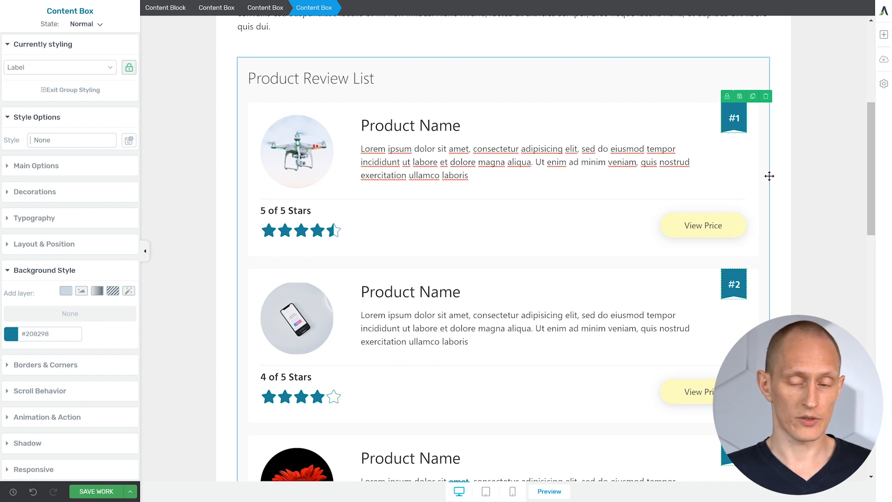
- Unlock group styling and give only the #1 rank label a green #17b412 background
{"action": "scroll", "scroll_direction": "down", "scroll_amount": 3}
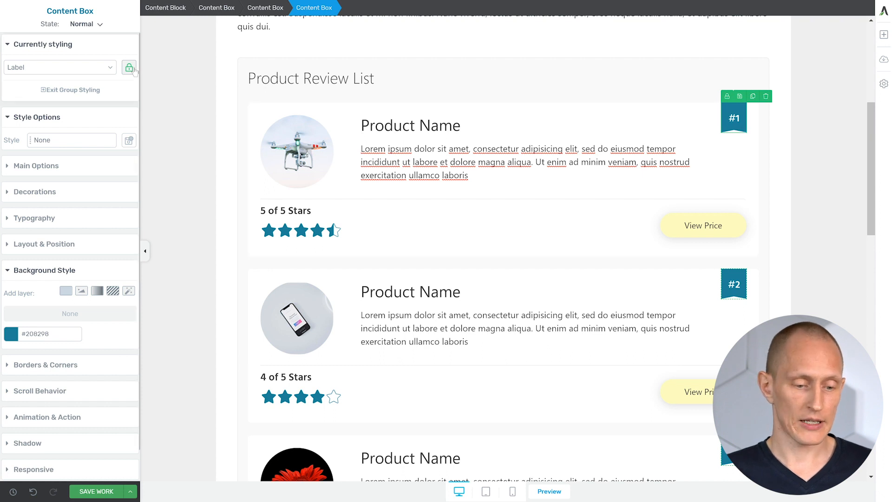
{"action": "left_click", "coordinate": [128, 67]}
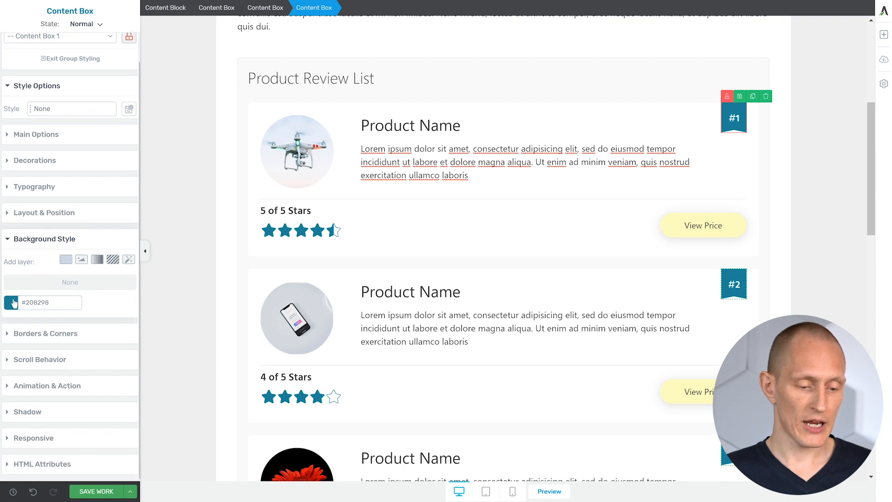
{"action": "left_click", "coordinate": [11, 302]}
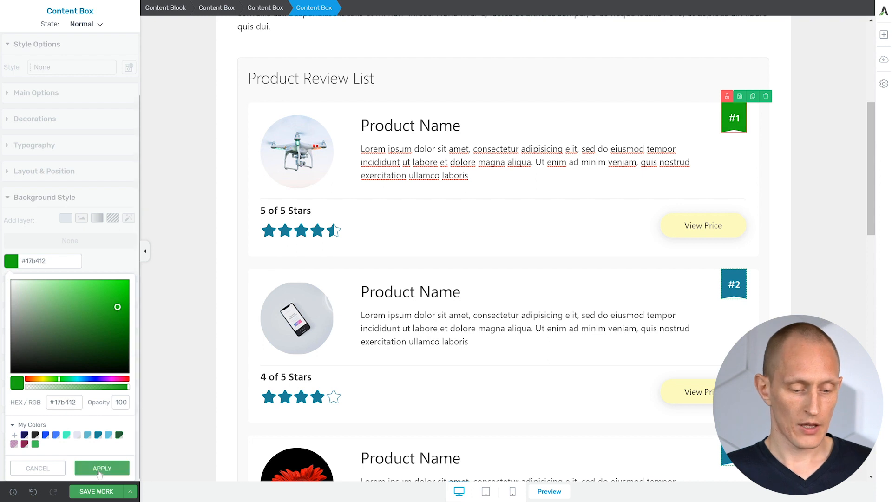
{"action": "left_click", "coordinate": [102, 468]}
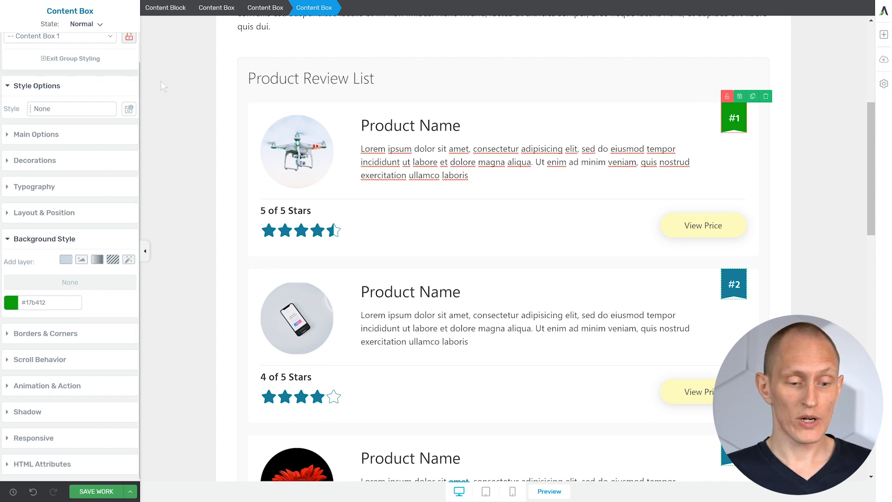
{"action": "left_click", "coordinate": [734, 284]}
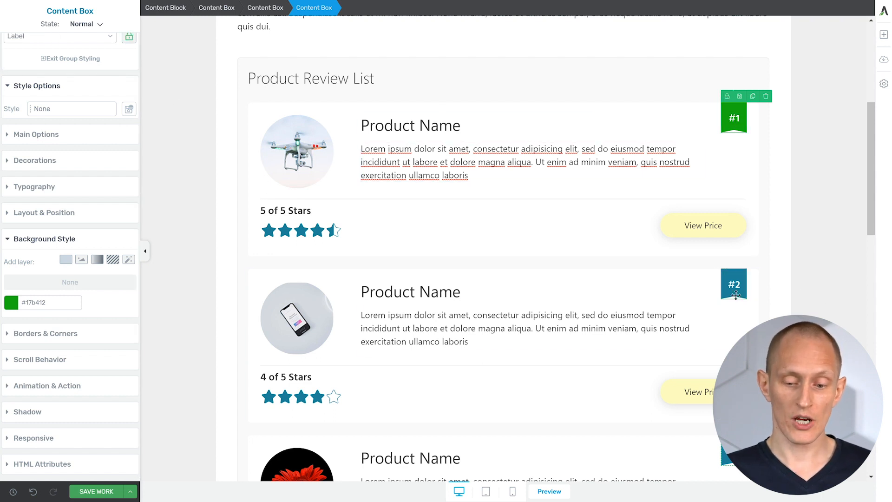
- Raise the rank labels' minimum height to about 71 px so they hang as longer ribbons
{"action": "left_click", "coordinate": [735, 285]}
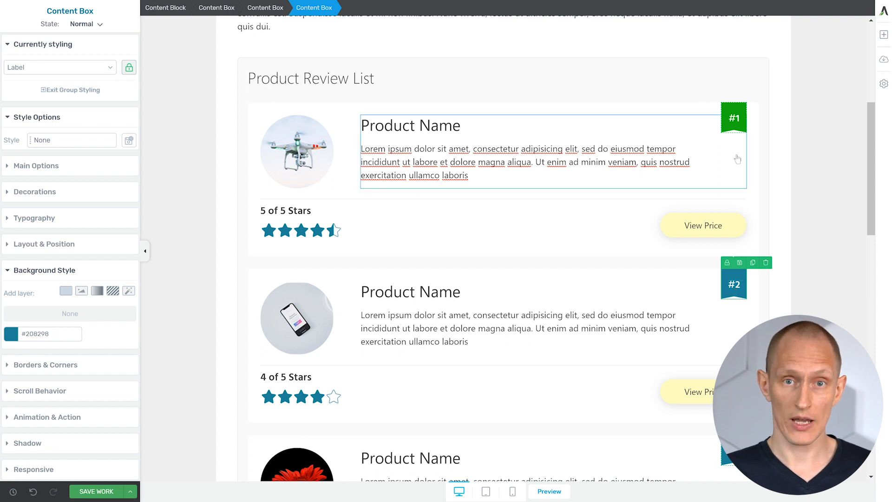
{"action": "left_click", "coordinate": [37, 165]}
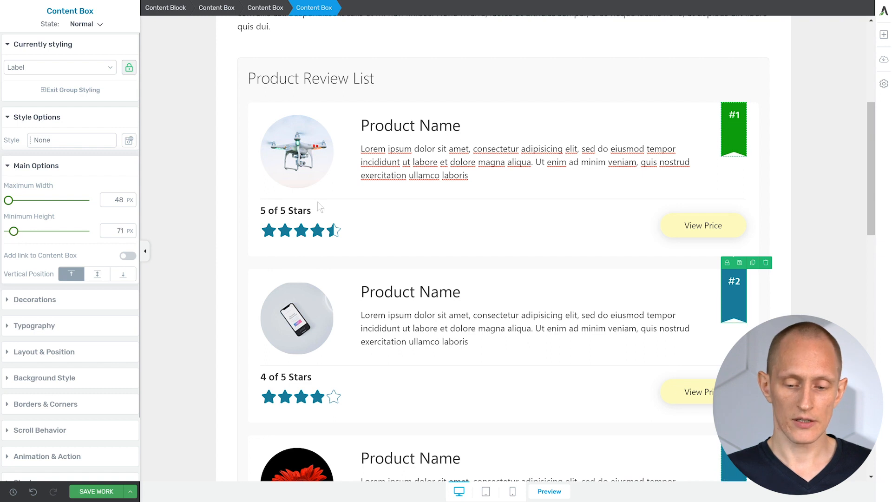
{"action": "scroll", "scroll_direction": "down", "scroll_amount": 3}
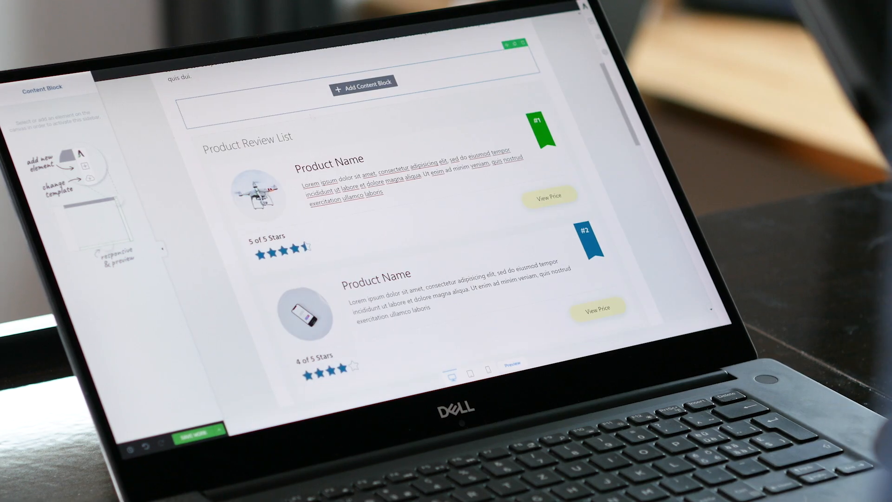
- Open the Content Marketing Pack block gallery listing testimonial and quote templates
{"action": "left_click", "coordinate": [364, 89]}
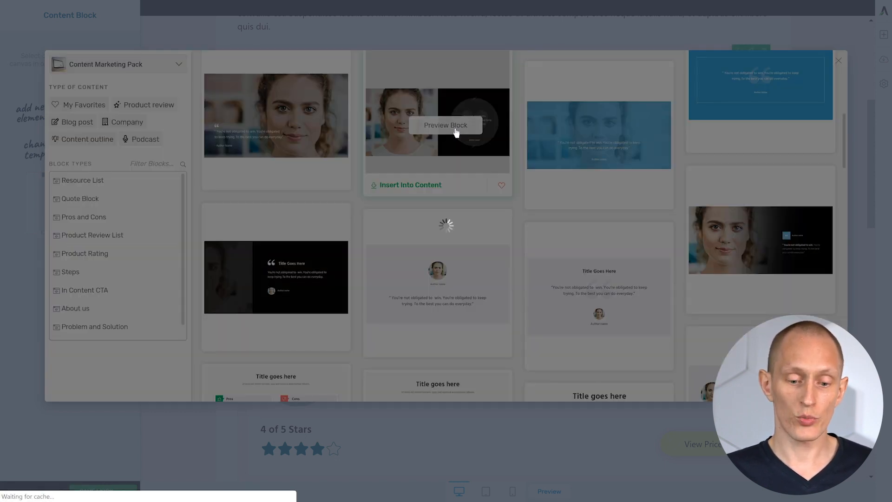
{"action": "left_click", "coordinate": [445, 126]}
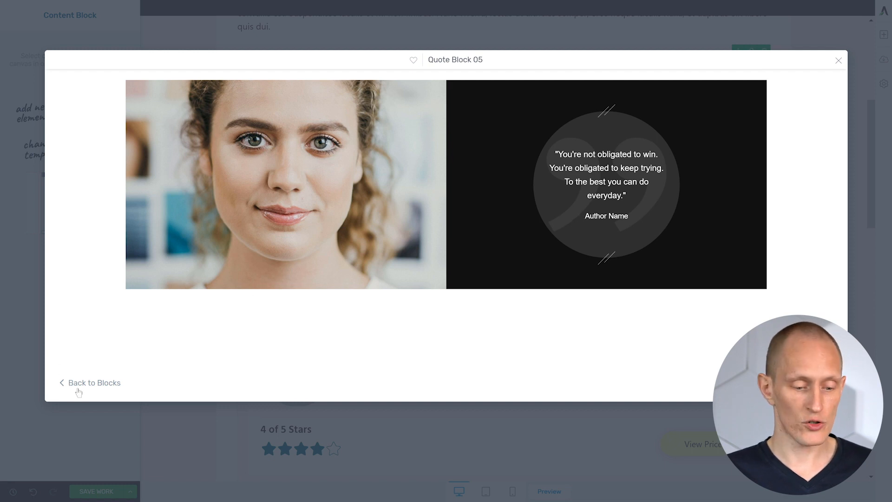
{"action": "left_click", "coordinate": [93, 382]}
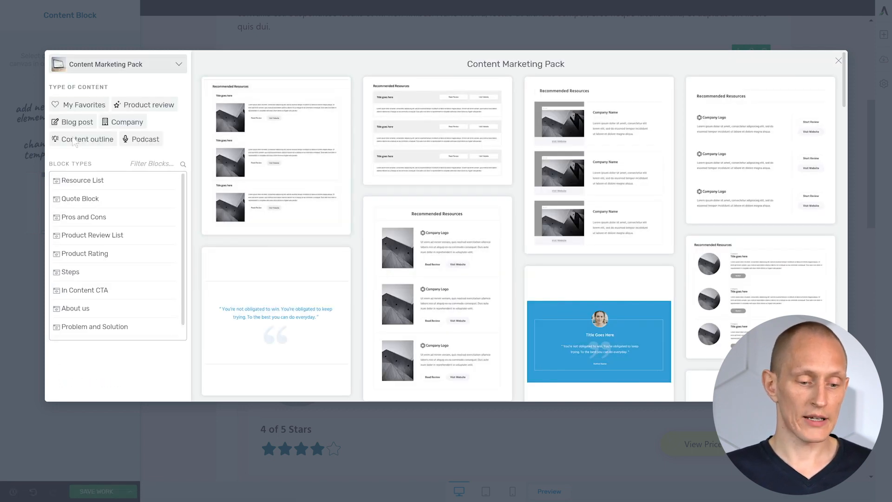
{"action": "mouse_move", "coordinate": [437, 302]}
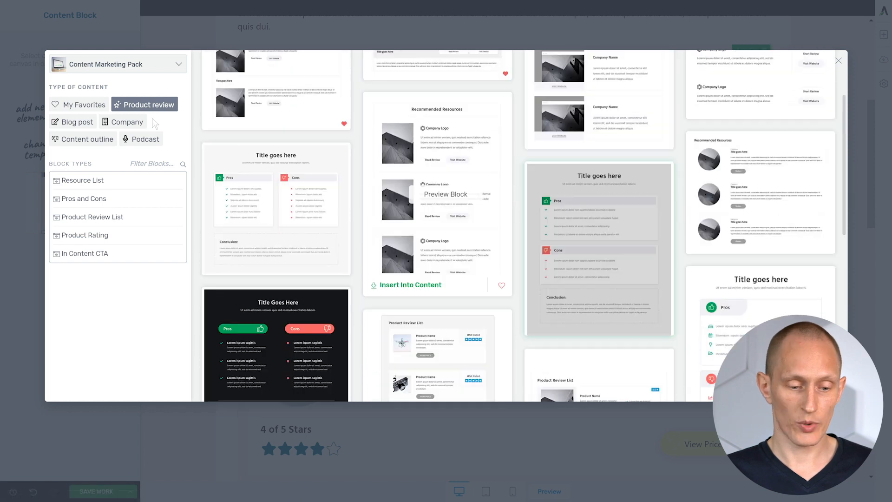
{"action": "left_click", "coordinate": [146, 138]}
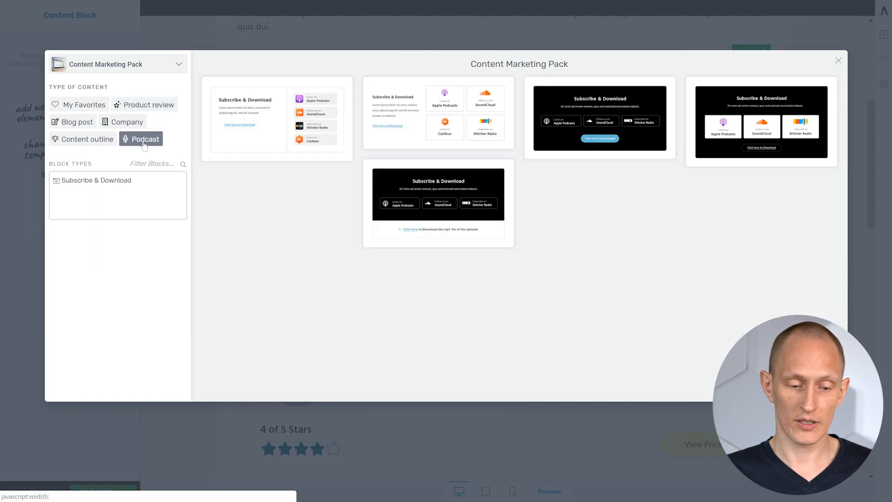
{"action": "left_click", "coordinate": [149, 104]}
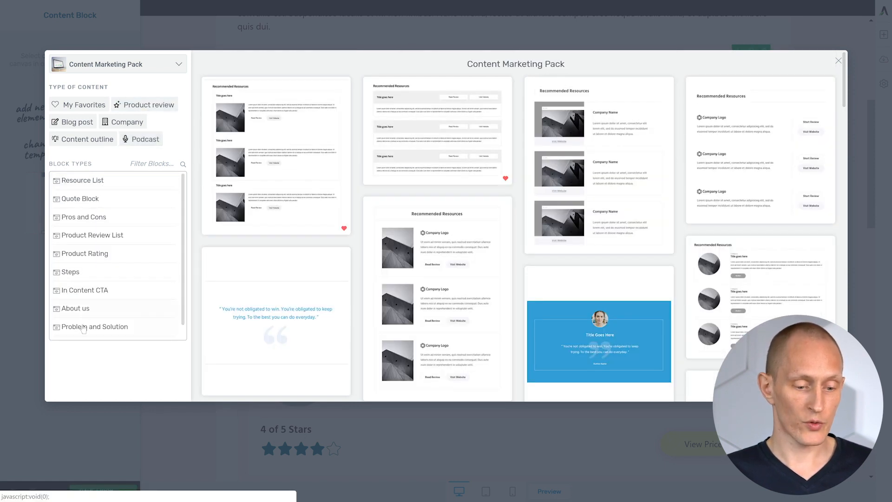